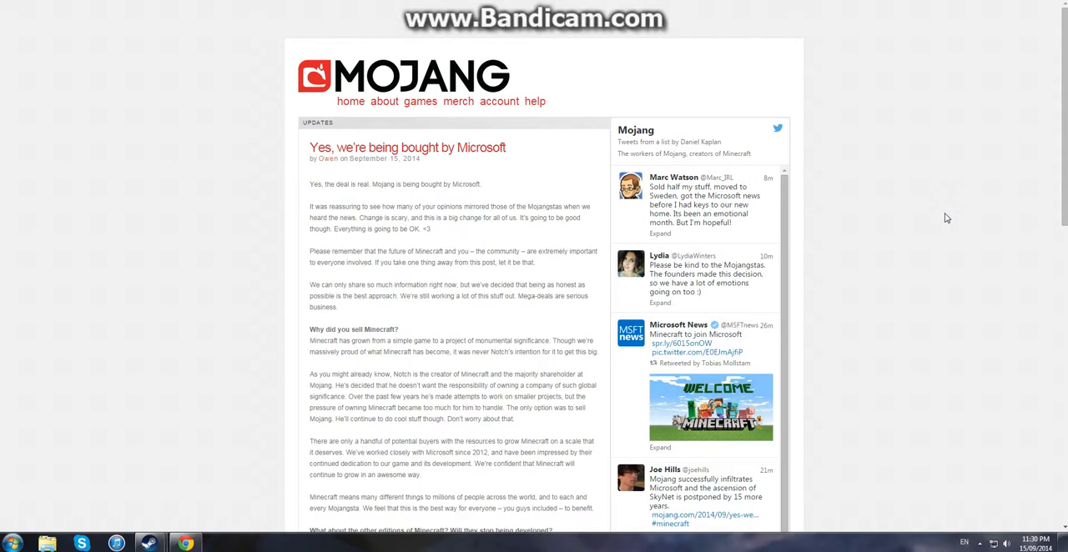
mouse_move(897, 223)
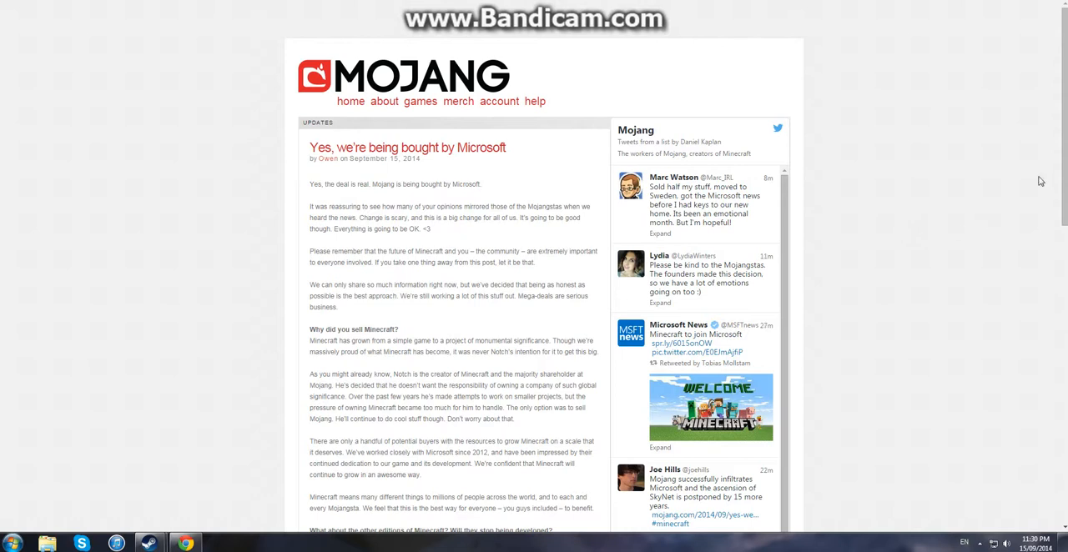
scroll(down, 3)
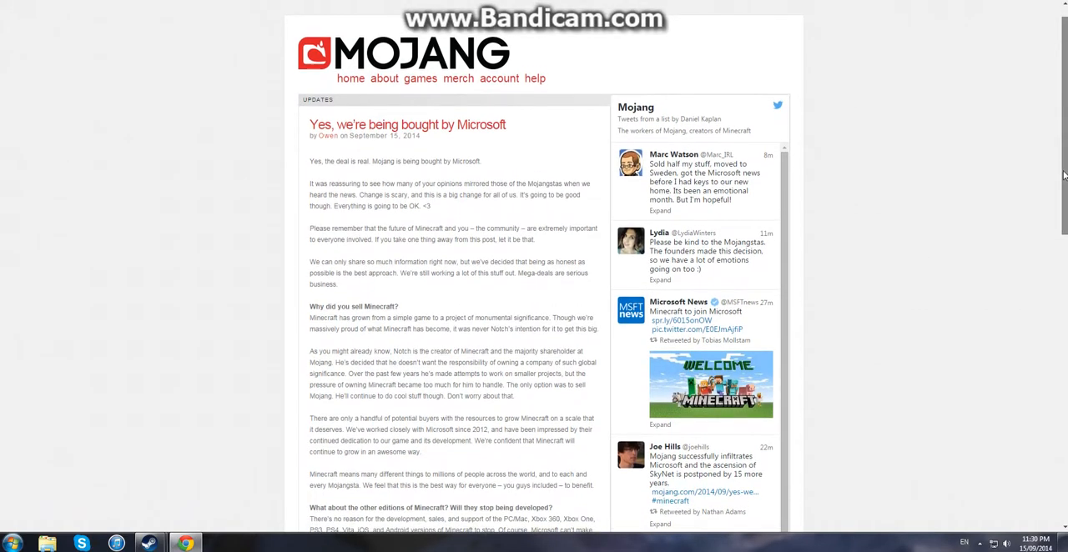
scroll(down, 3)
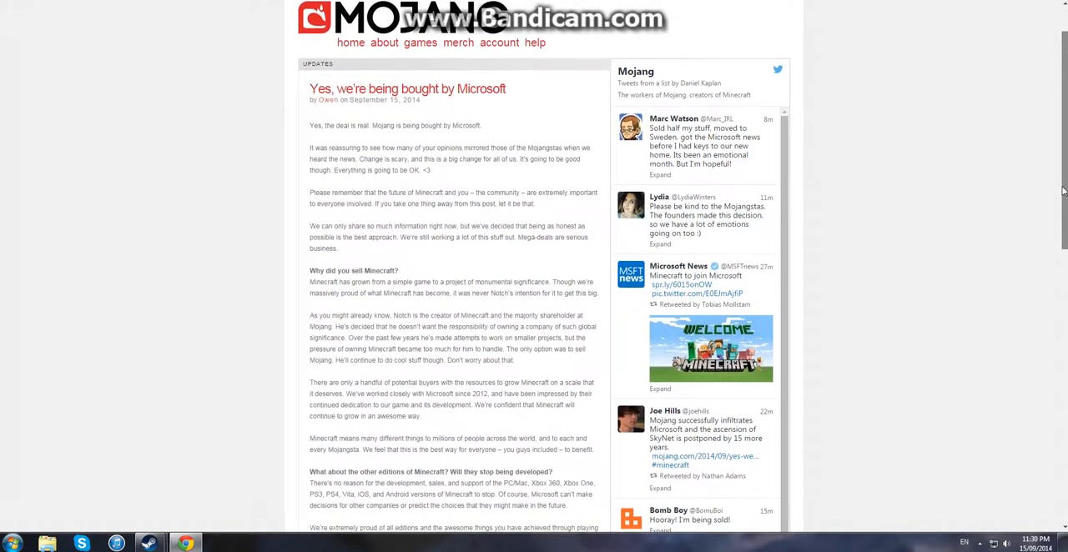
scroll(down, 3)
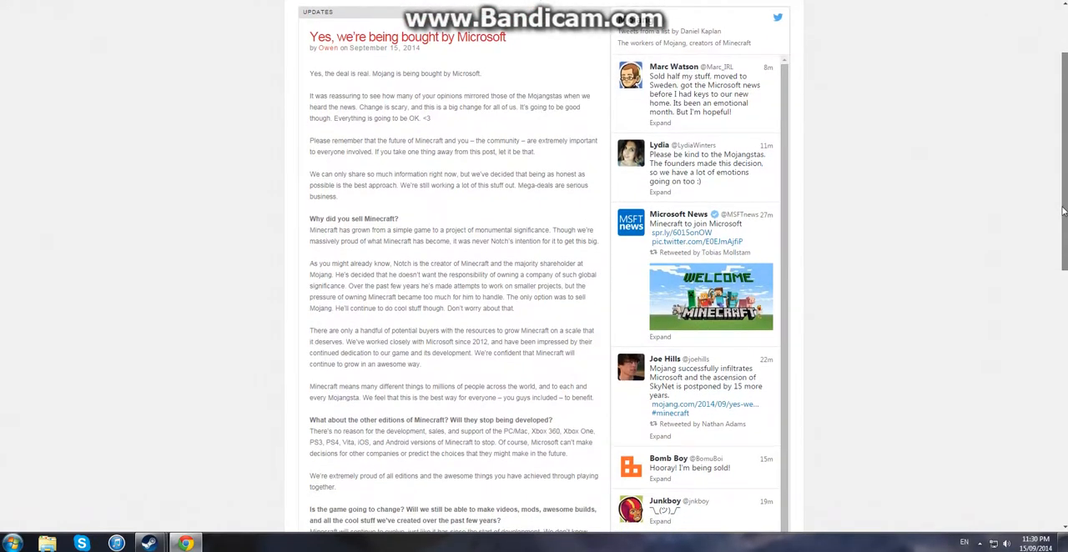
scroll(up, 3)
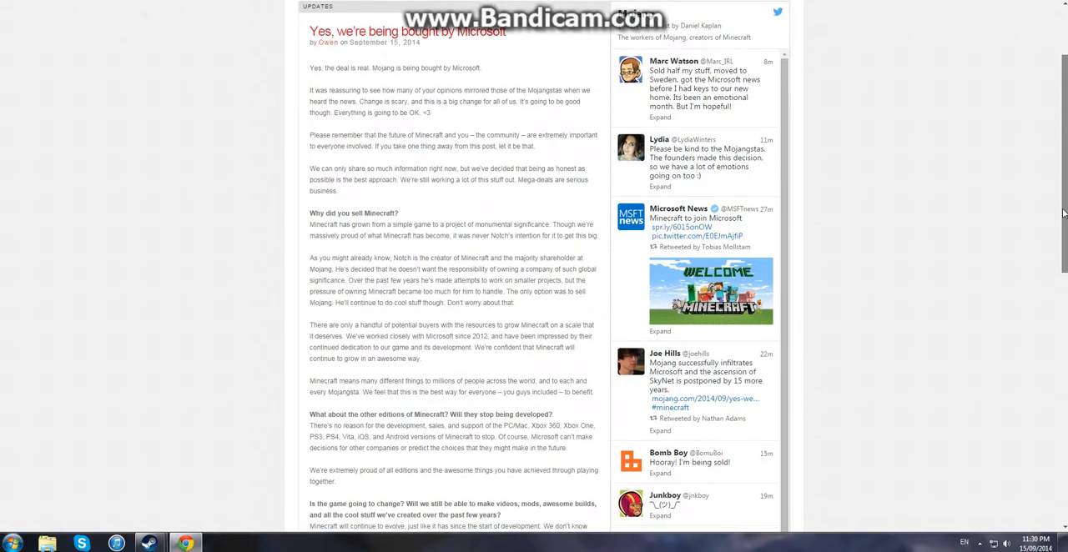
scroll(down, 3)
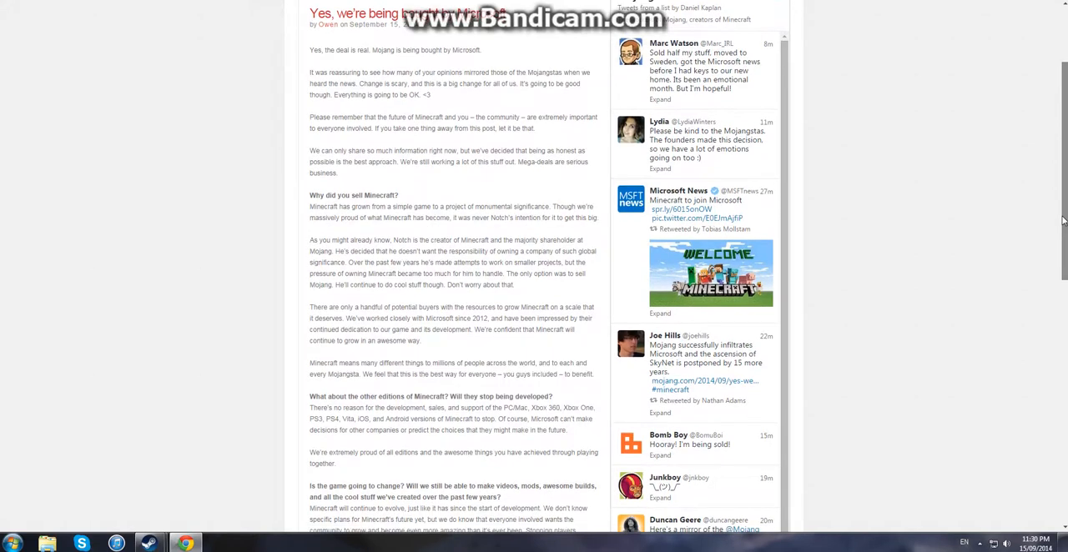
scroll(down, 3)
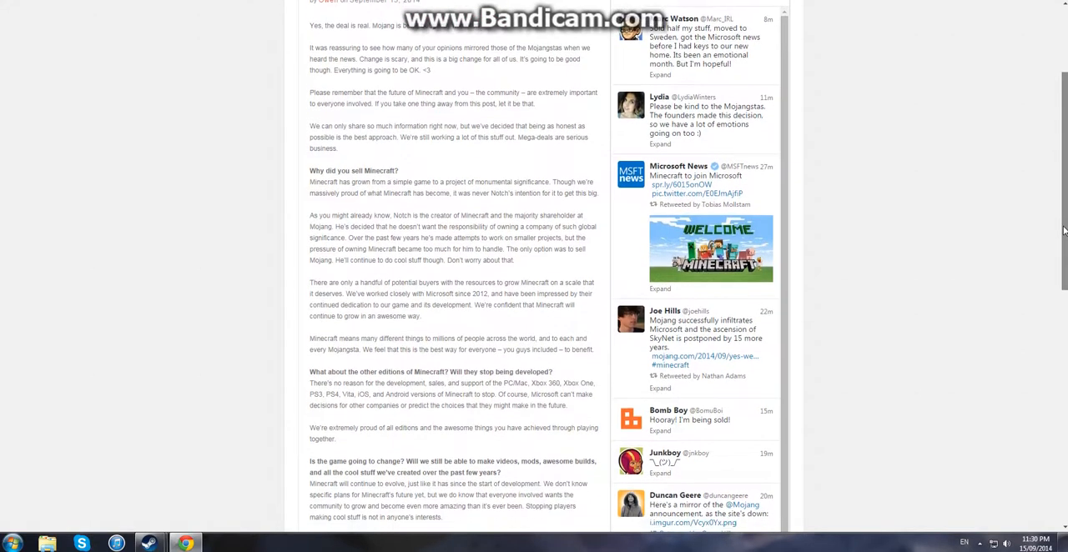
scroll(down, 3)
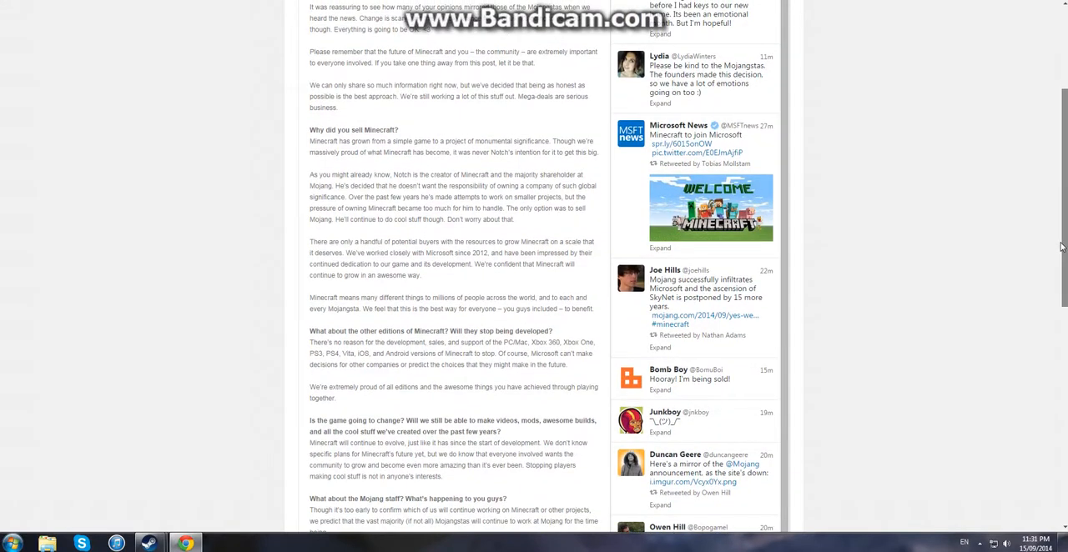
scroll(down, 3)
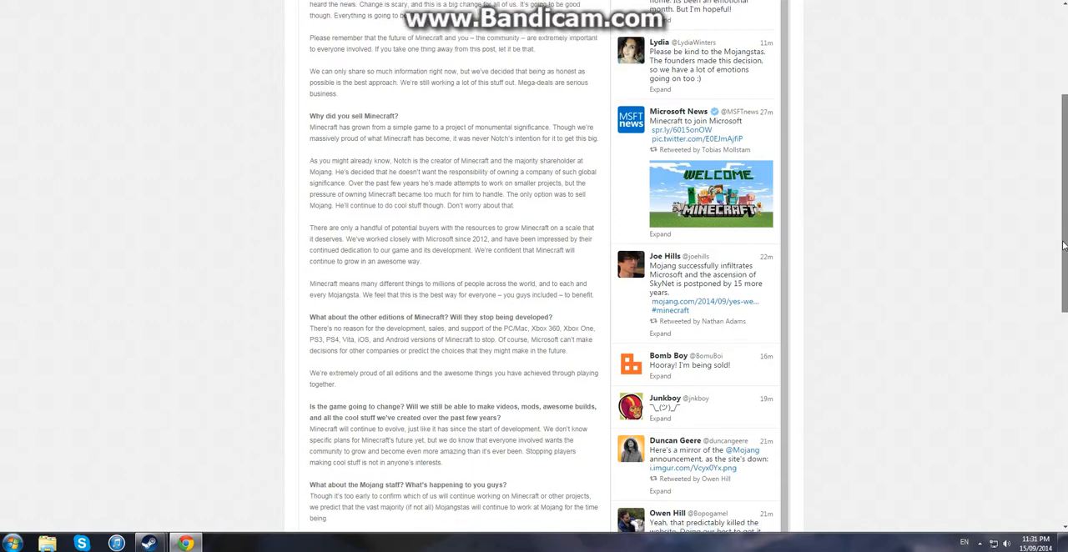
scroll(down, 3)
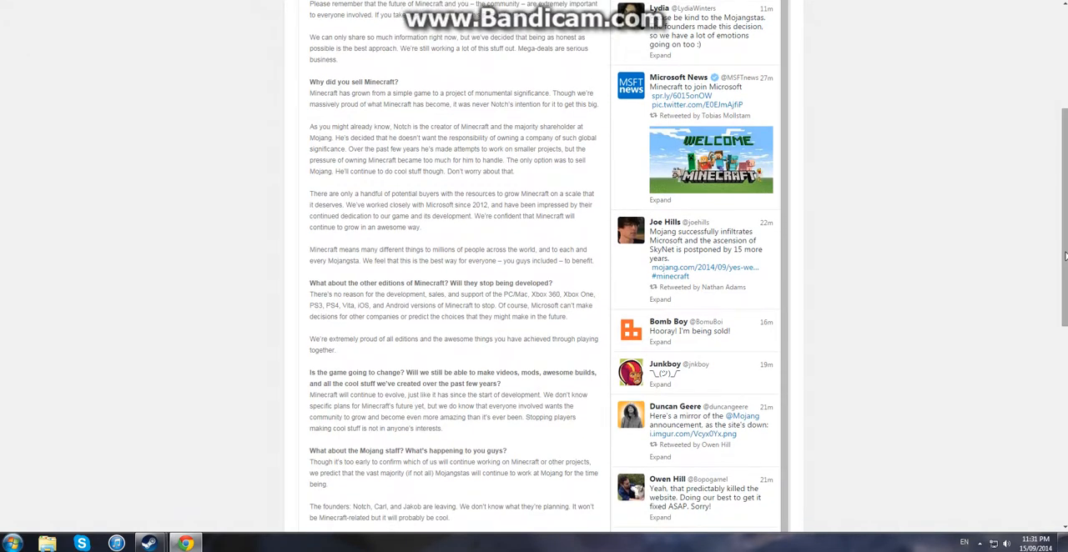
scroll(down, 3)
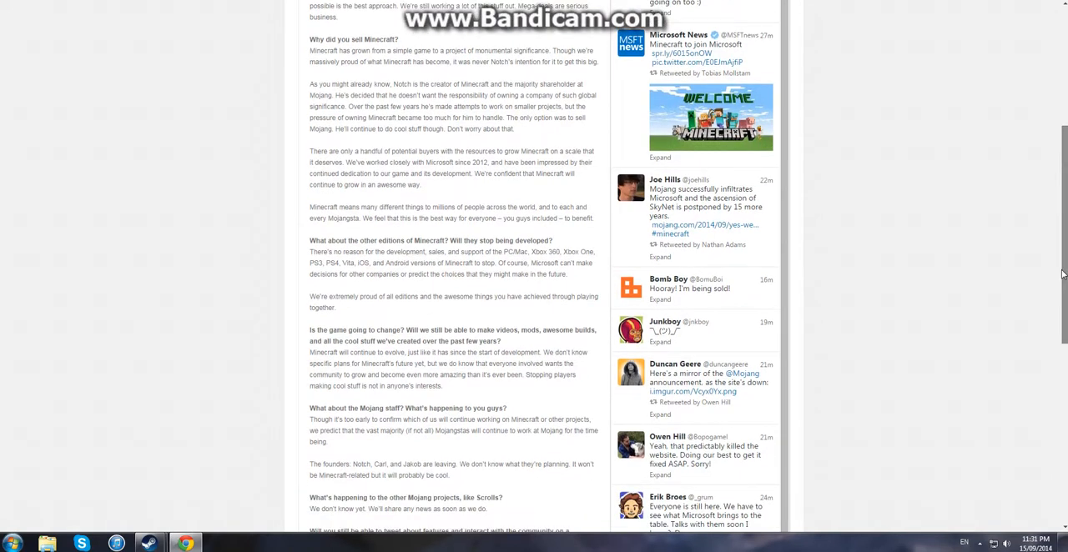
scroll(down, 3)
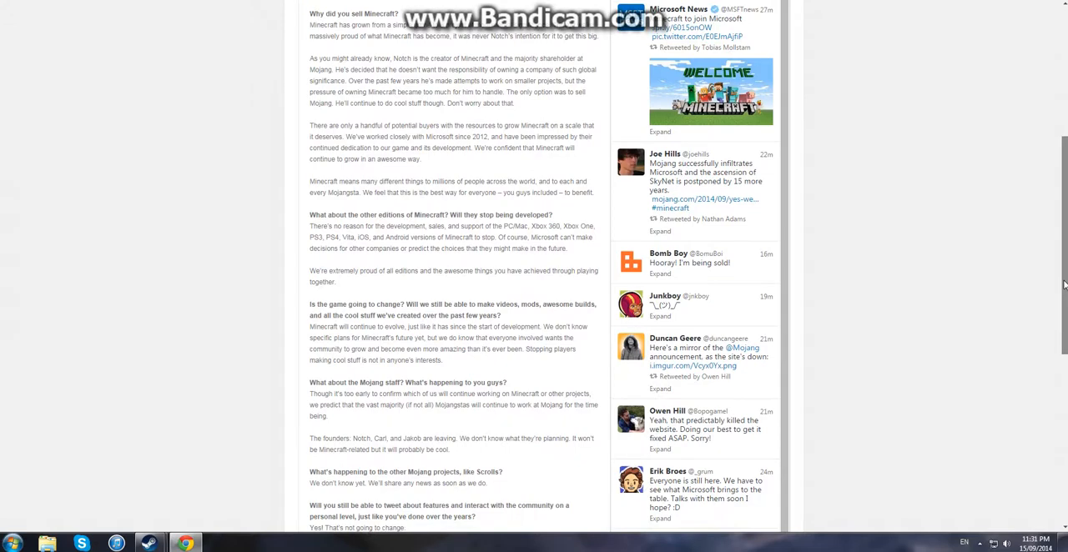
scroll(down, 3)
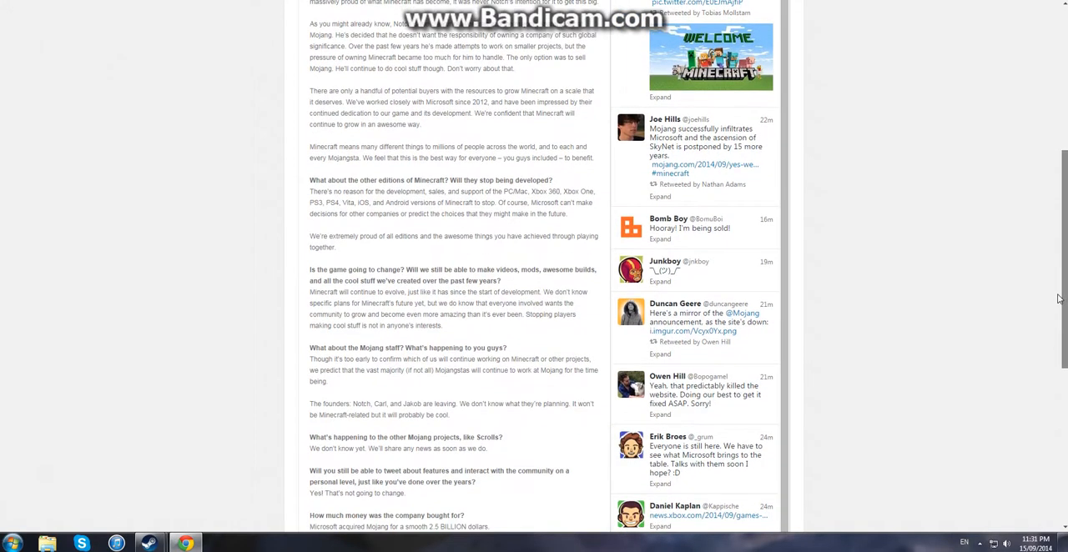
scroll(down, 3)
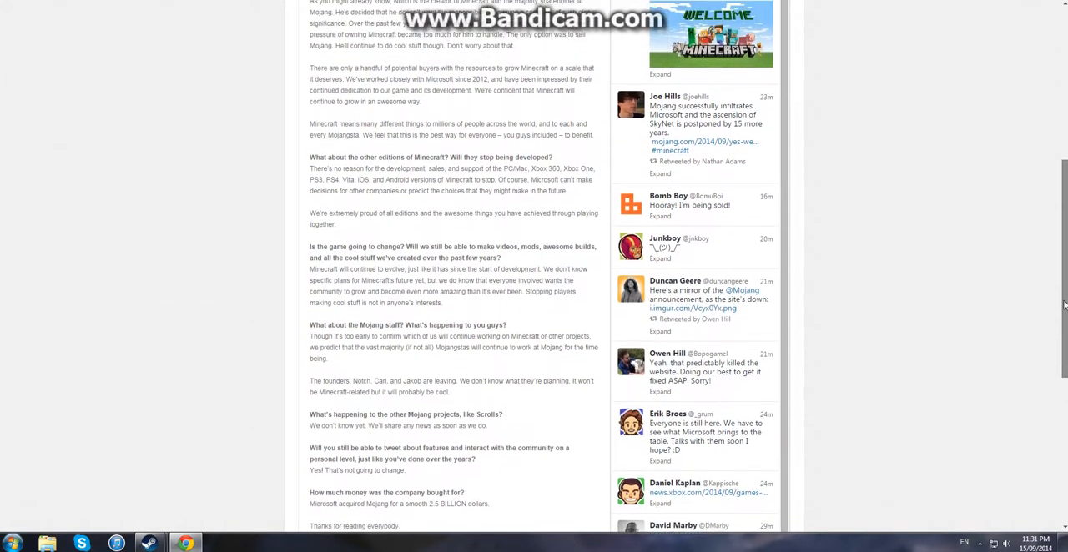
scroll(up, 3)
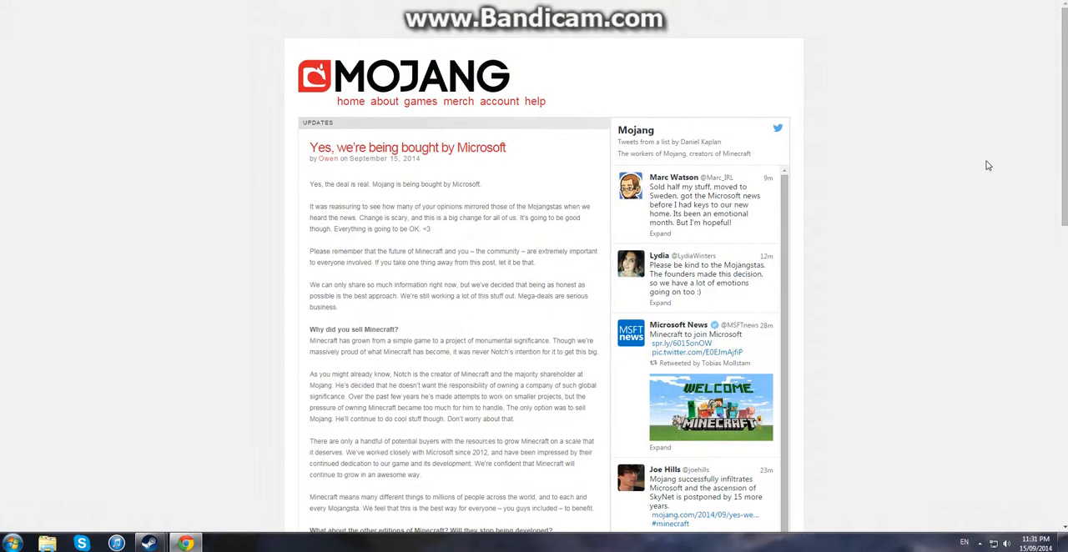
mouse_move(1010, 184)
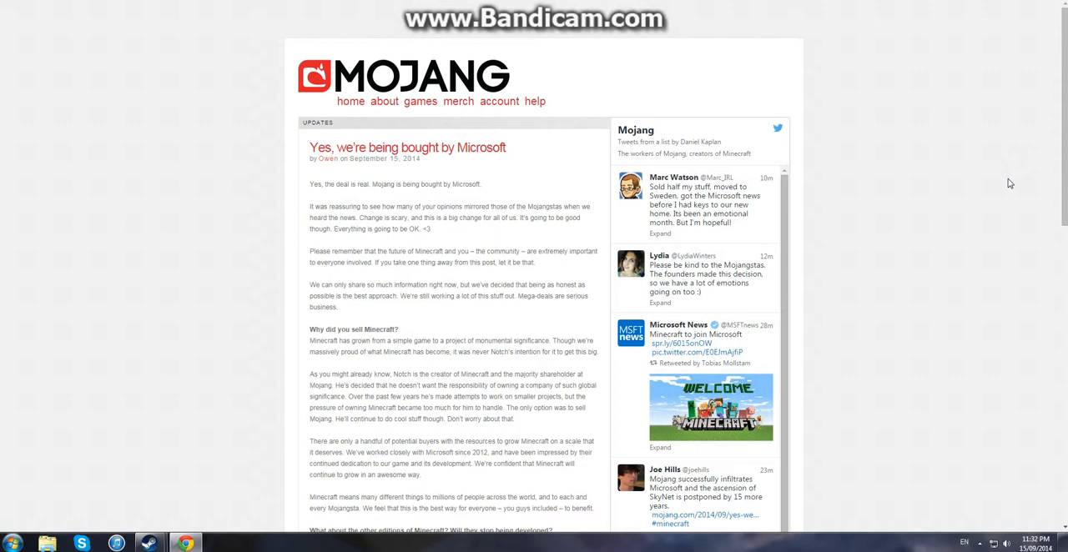
mouse_move(1001, 197)
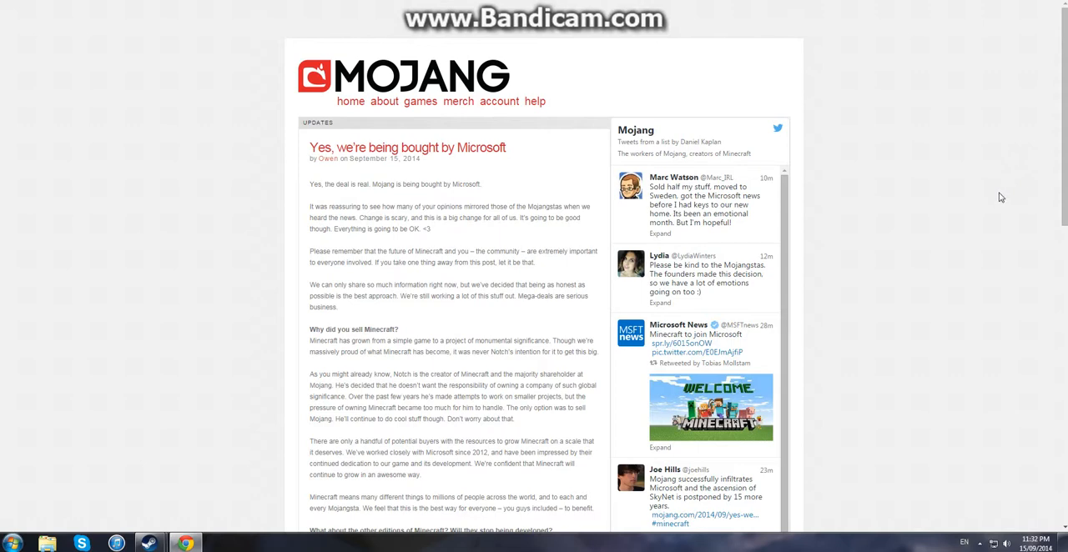
scroll(down, 3)
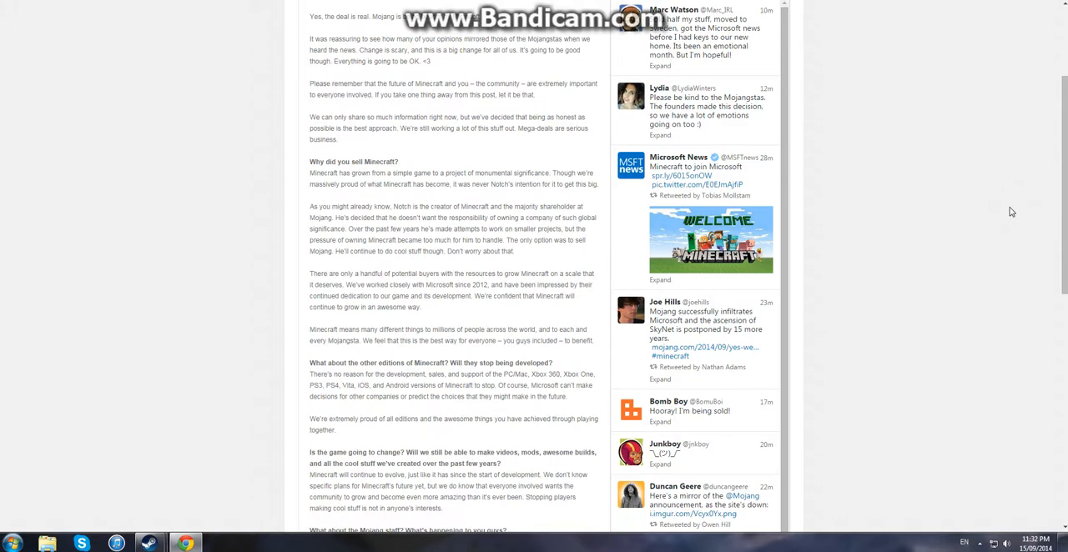
scroll(up, 3)
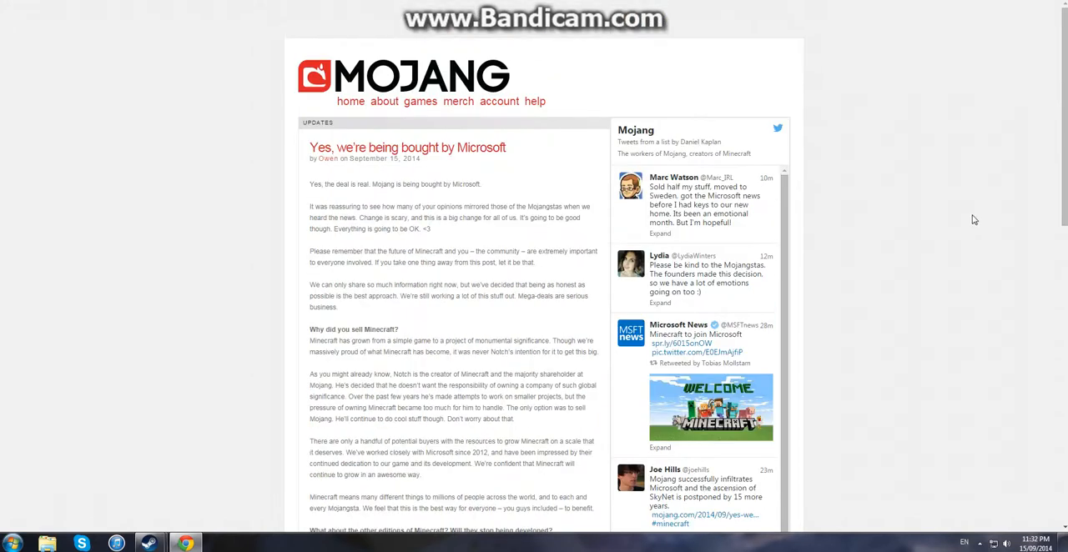